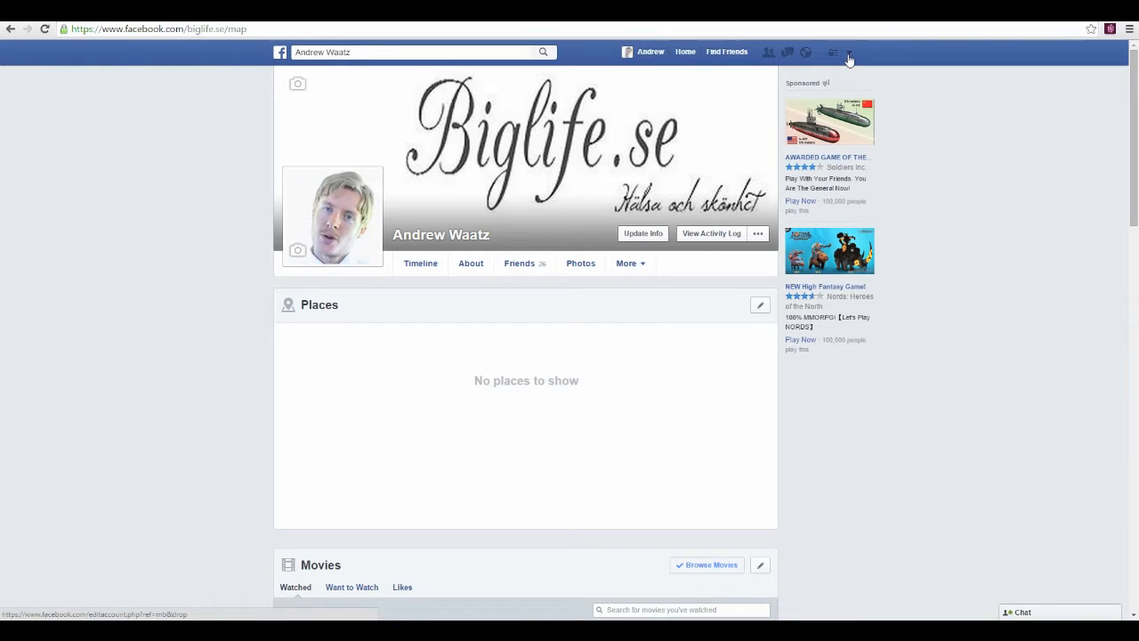
Go from the profile to General Account Settings via the account menu
left_click(847, 52)
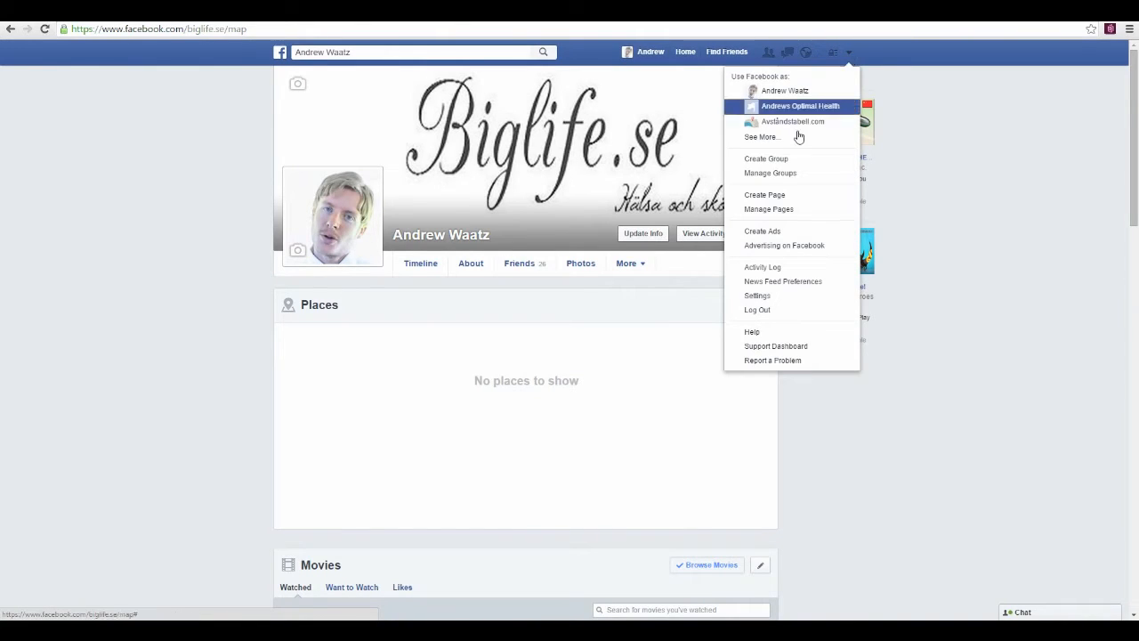
left_click(758, 296)
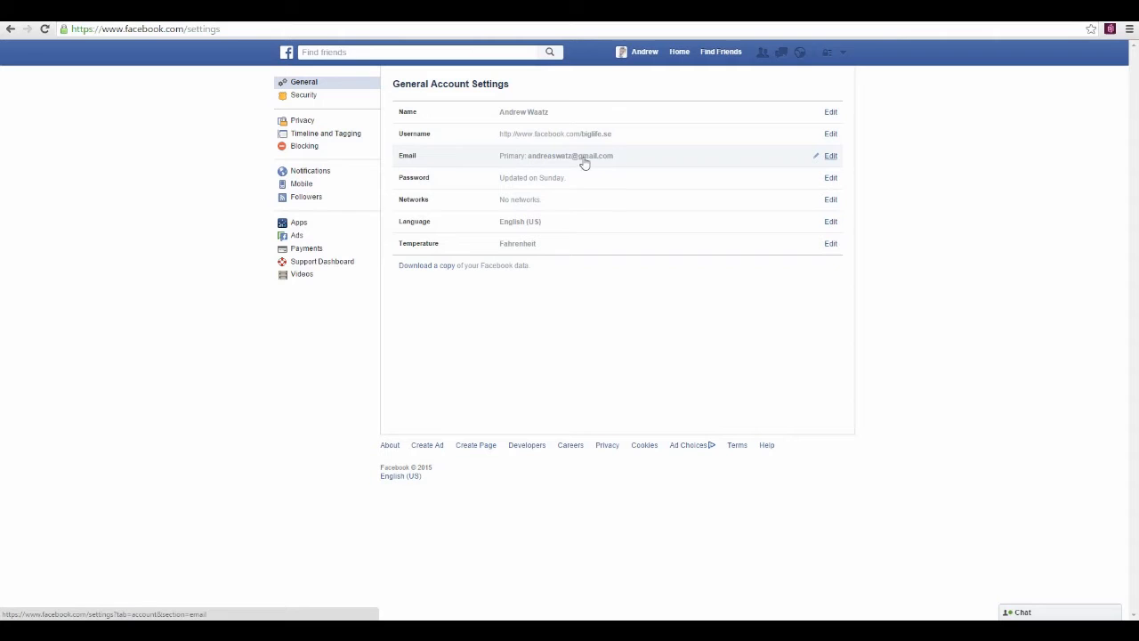
Edit the Email row and add a new Gmail address starting with 'andre'
left_click(829, 155)
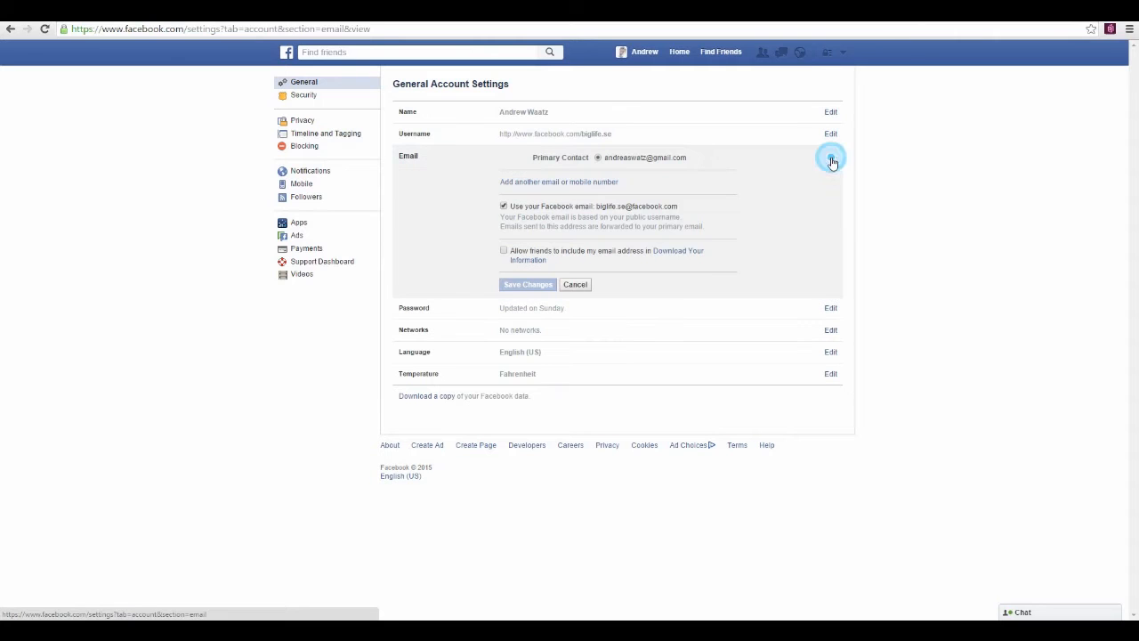
mouse_move(610, 164)
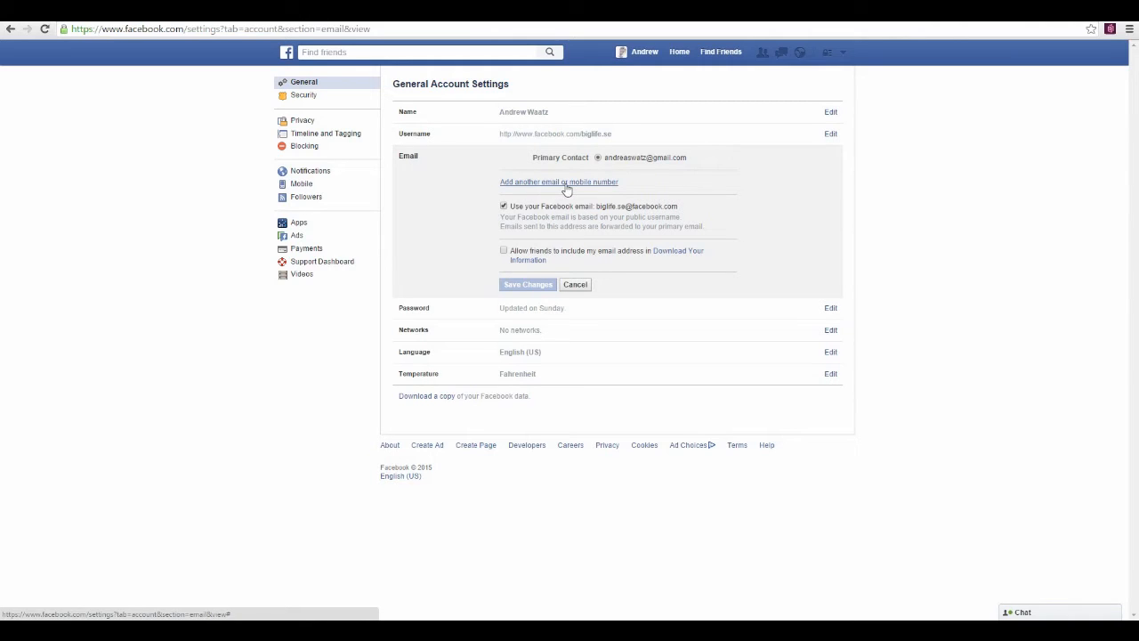
mouse_move(583, 189)
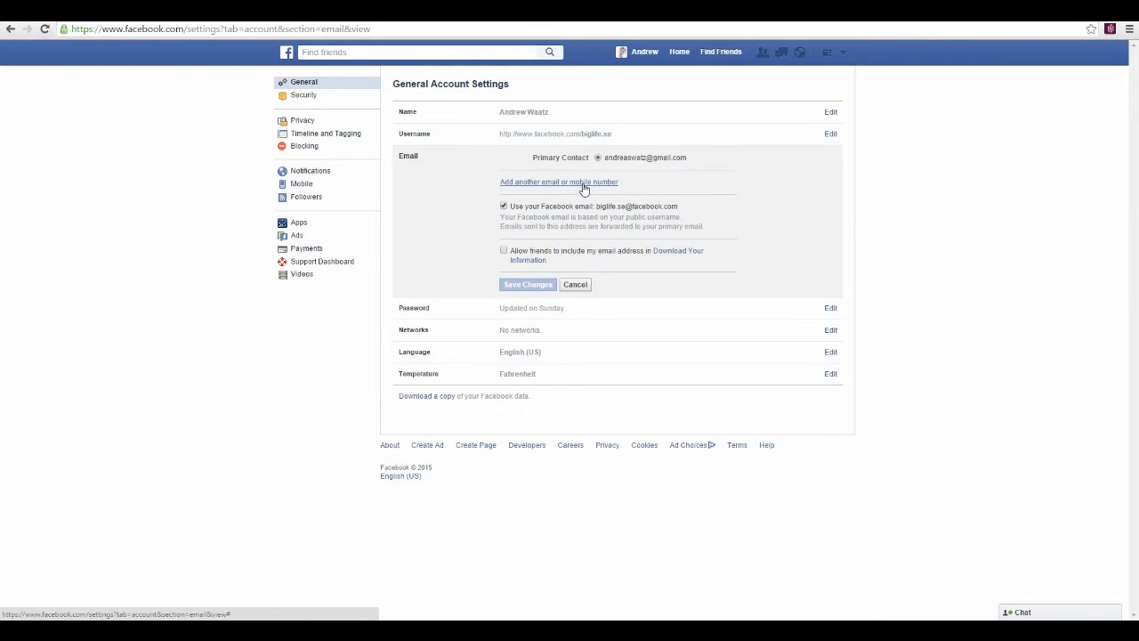
left_click(558, 182)
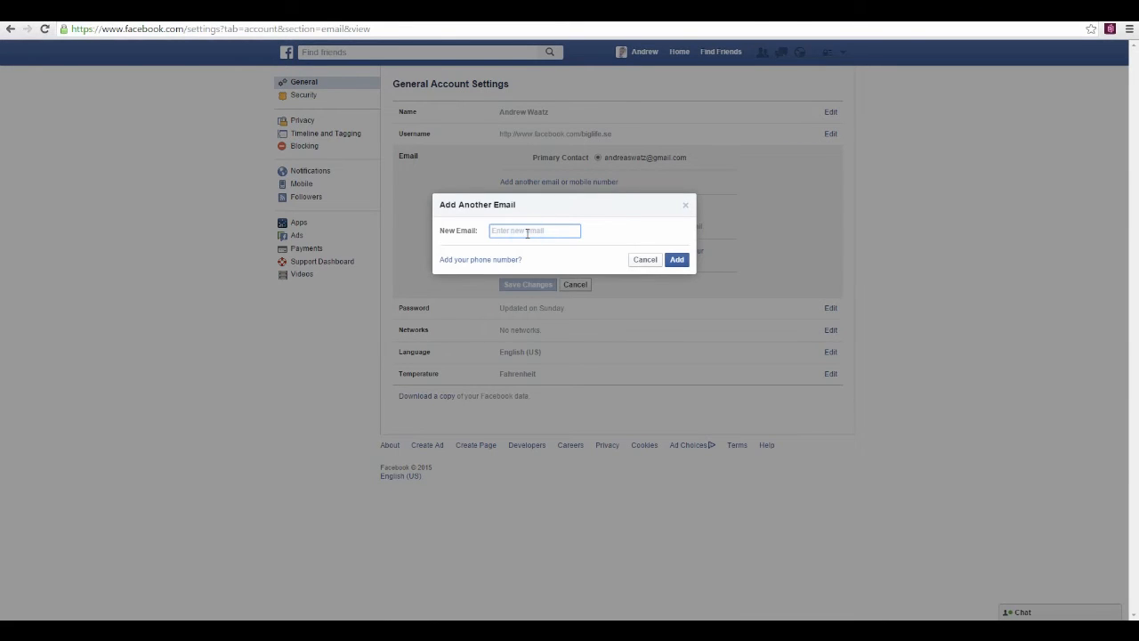
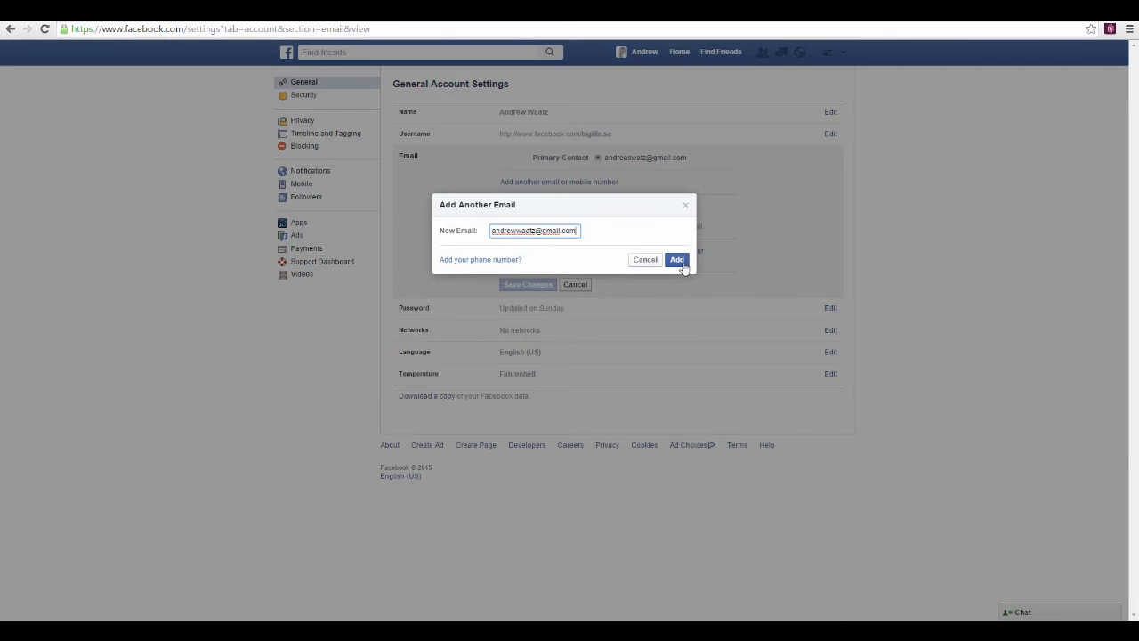
left_click(677, 260)
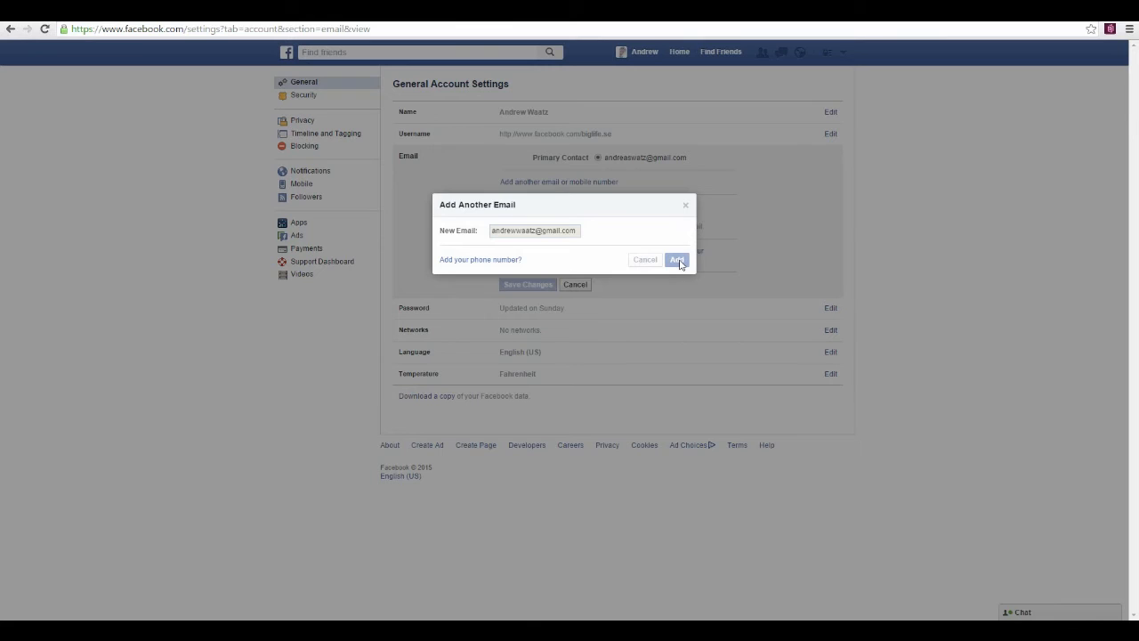
Submit the address and close the 'An email has been sent' verification notice
left_click(676, 260)
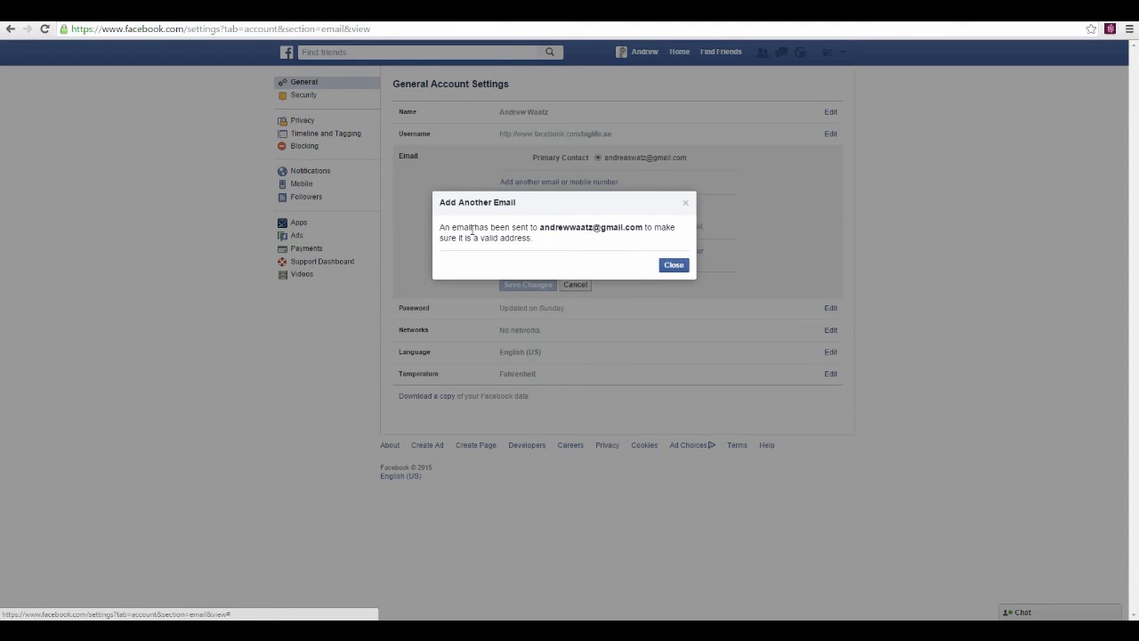
mouse_move(545, 246)
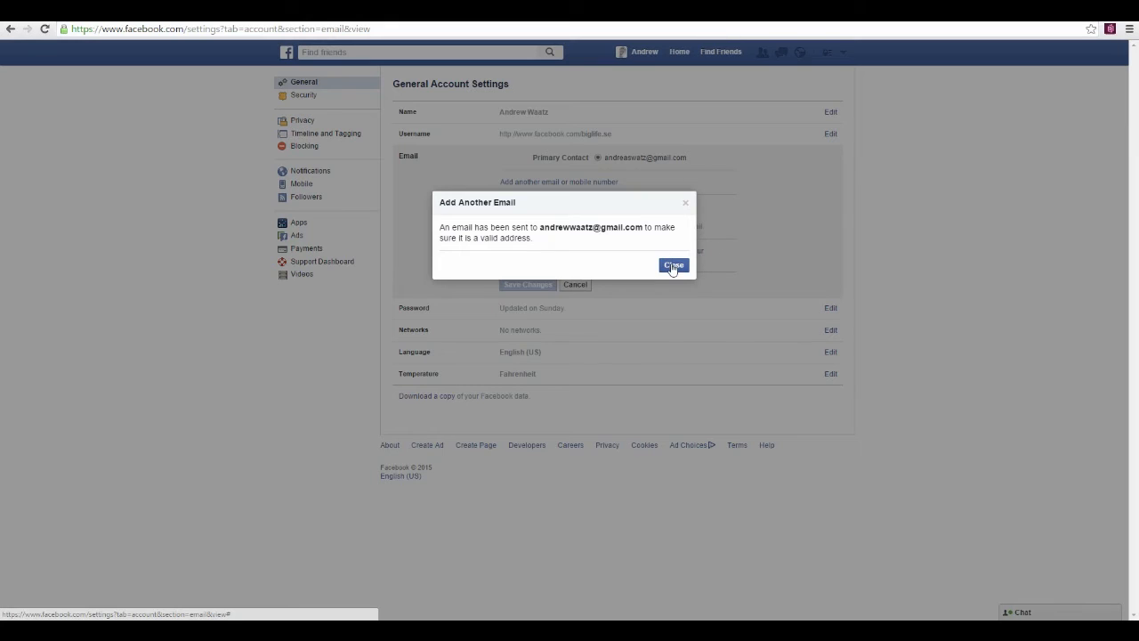
left_click(673, 267)
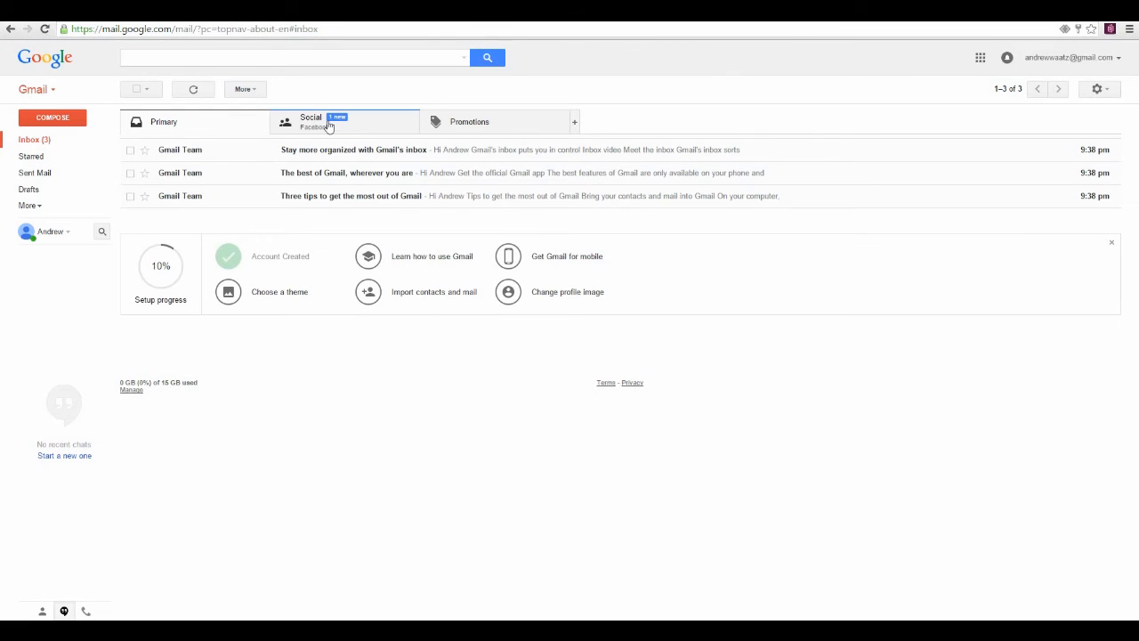
mouse_move(320, 125)
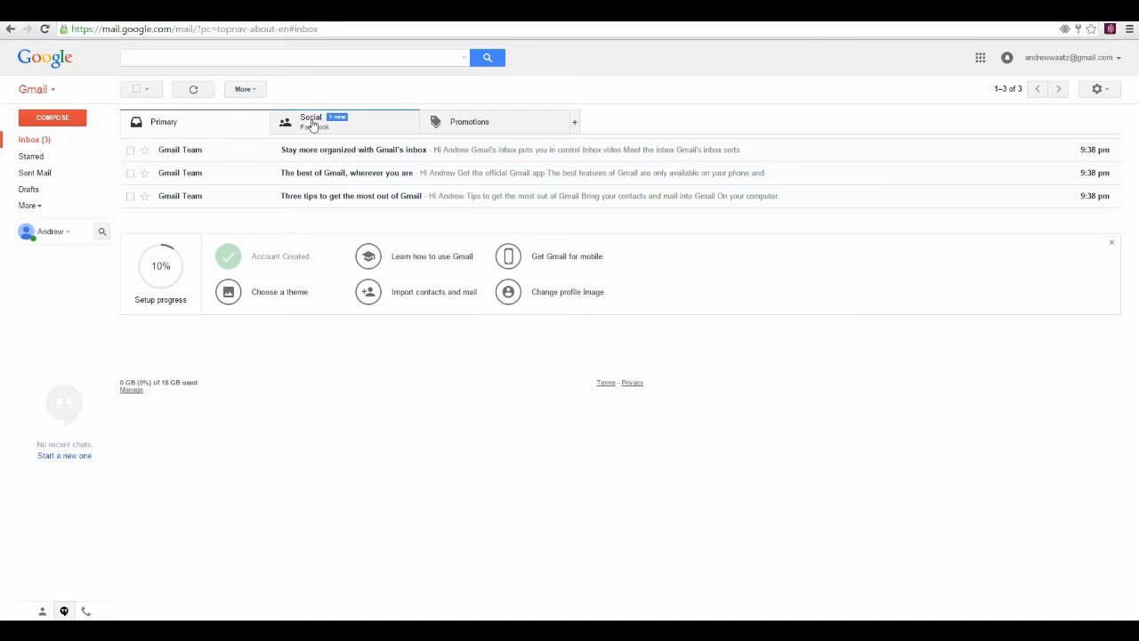
In Gmail's Social category, follow the Facebook Email Verification confirmation link
left_click(310, 121)
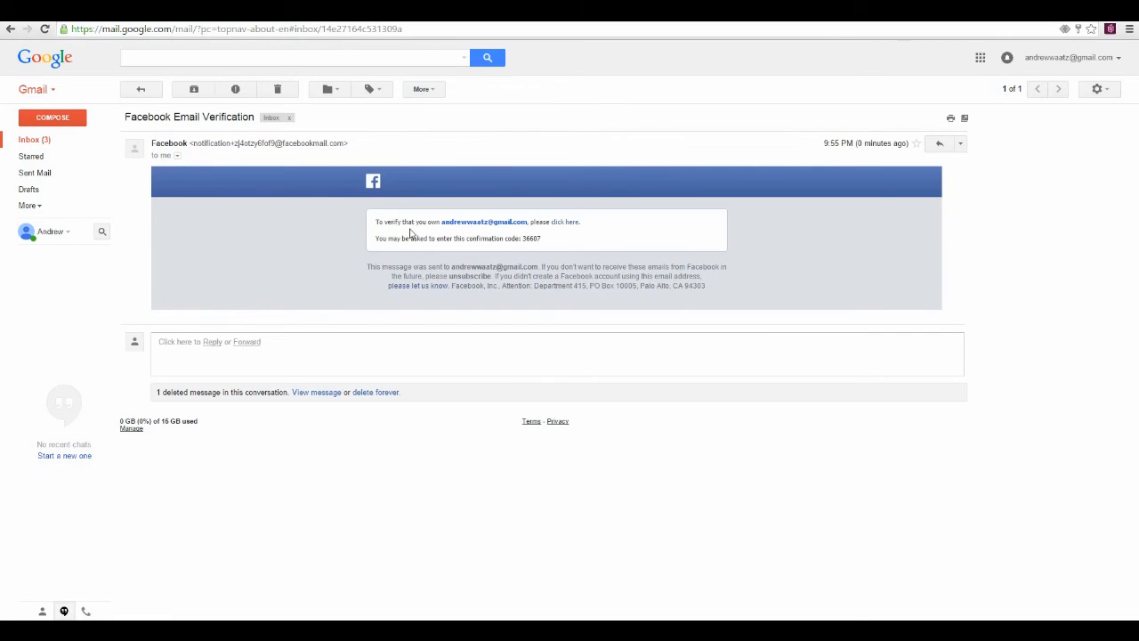
mouse_move(458, 232)
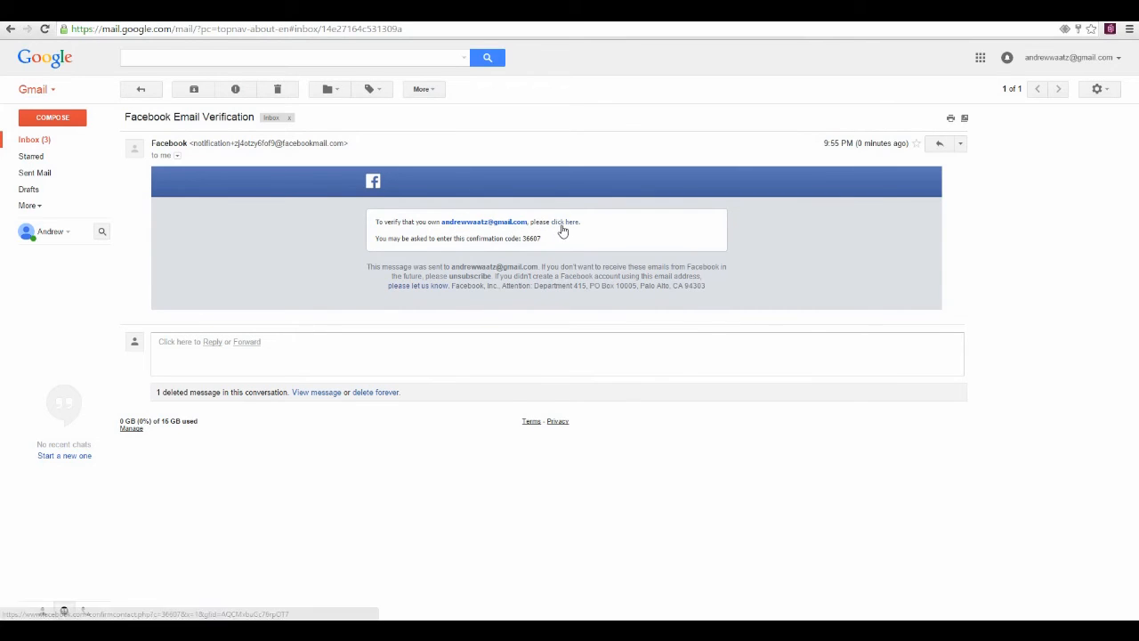
left_click(564, 221)
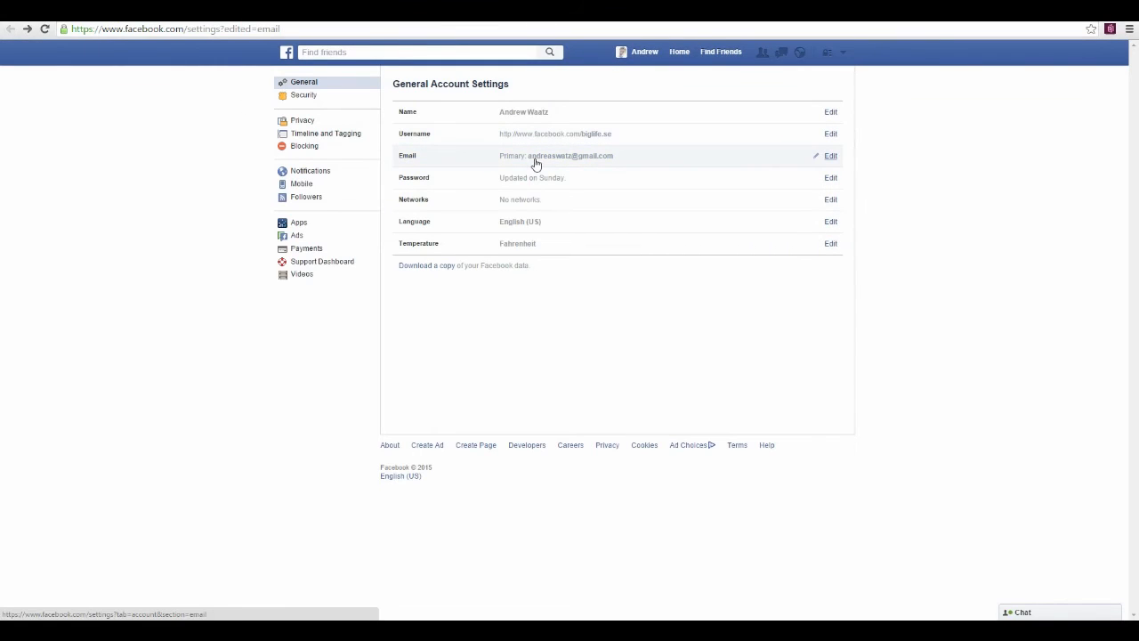
mouse_move(427, 164)
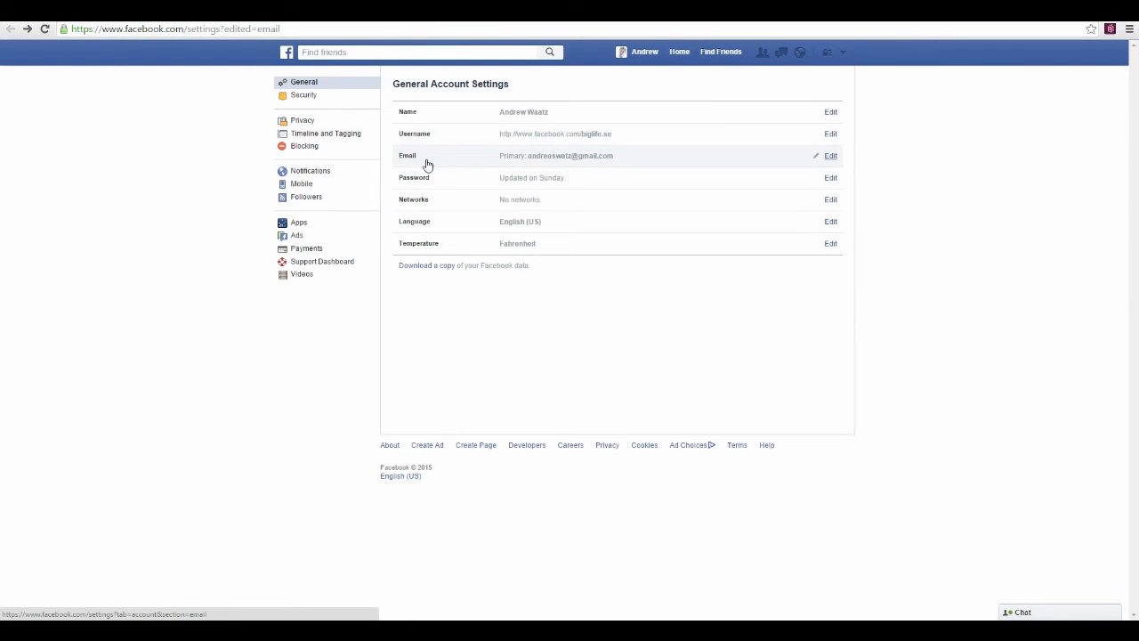
mouse_move(804, 164)
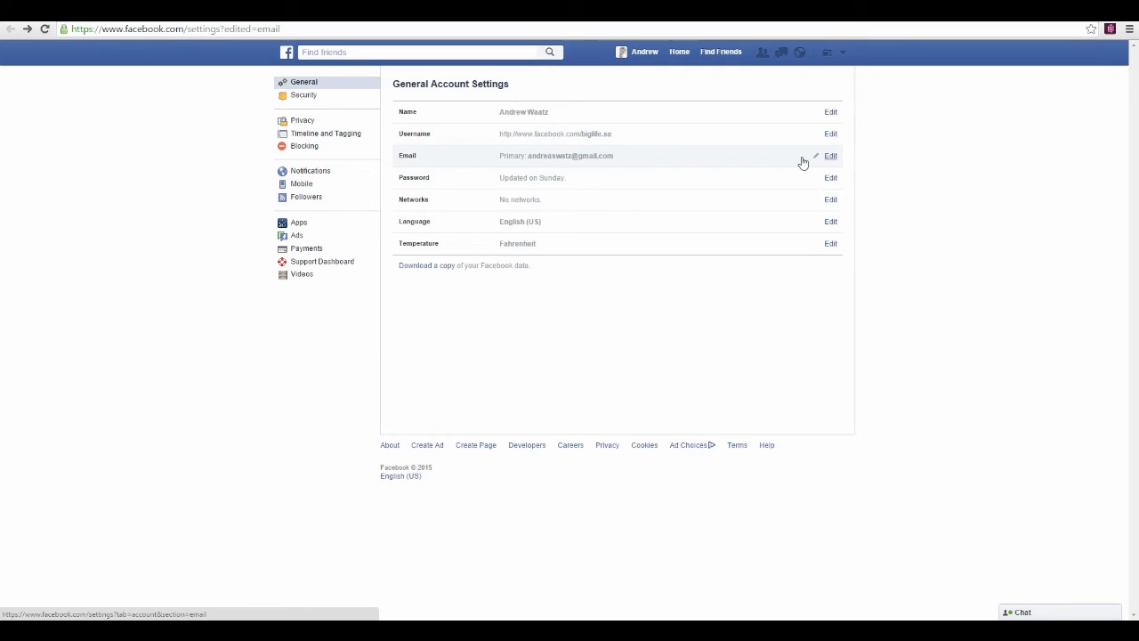
Select the new Gmail address as primary contact email and save the change
left_click(829, 157)
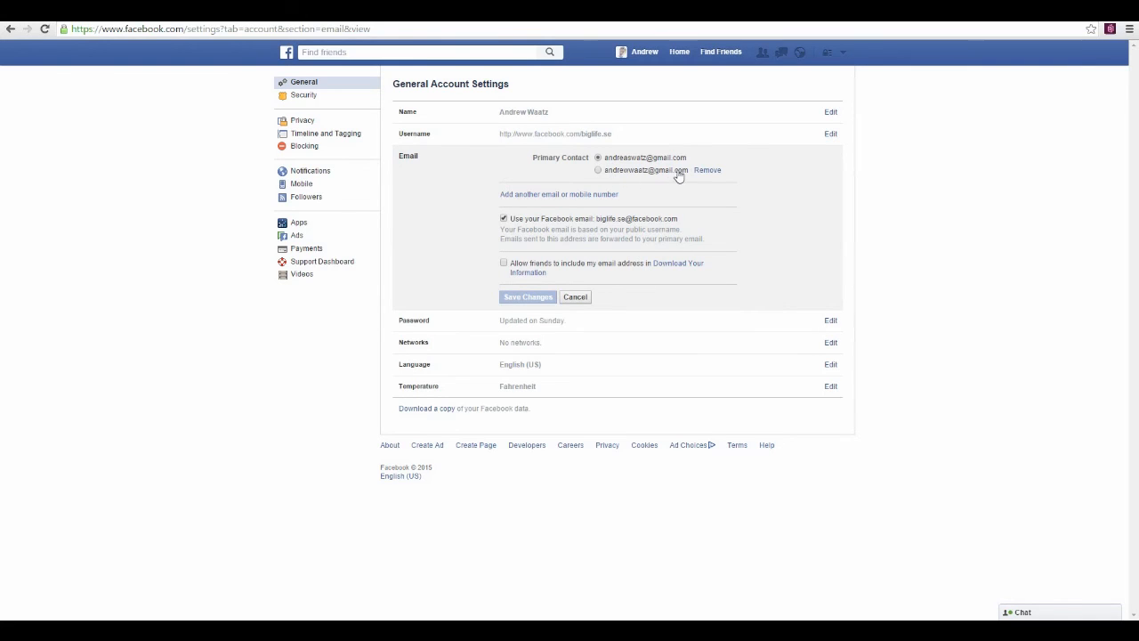
left_click(598, 171)
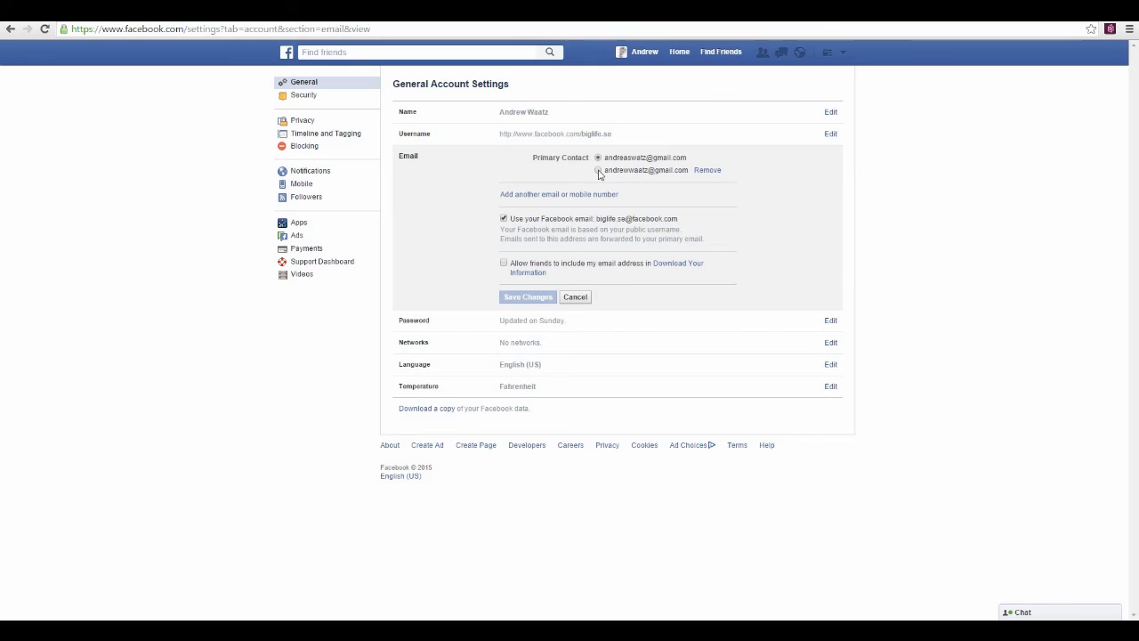
left_click(598, 171)
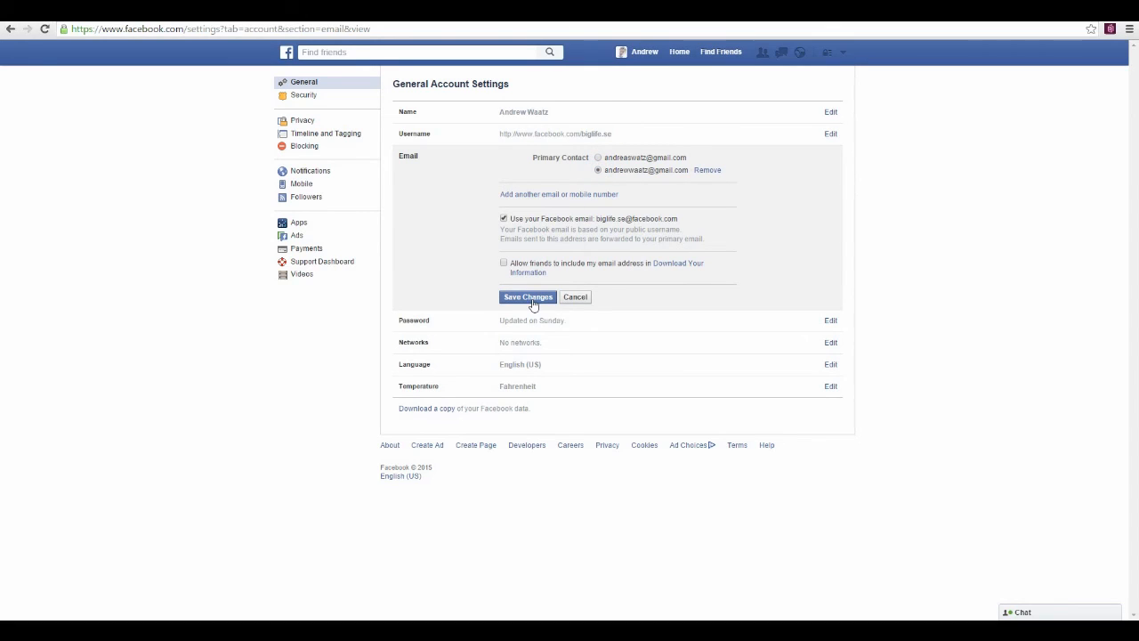
left_click(527, 295)
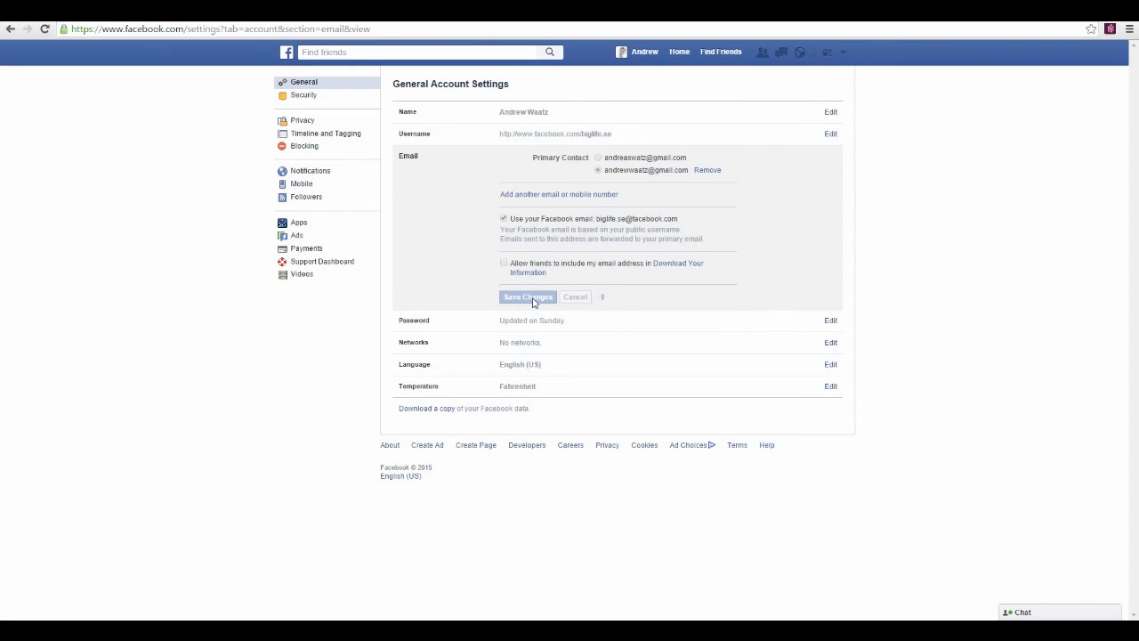
left_click(527, 295)
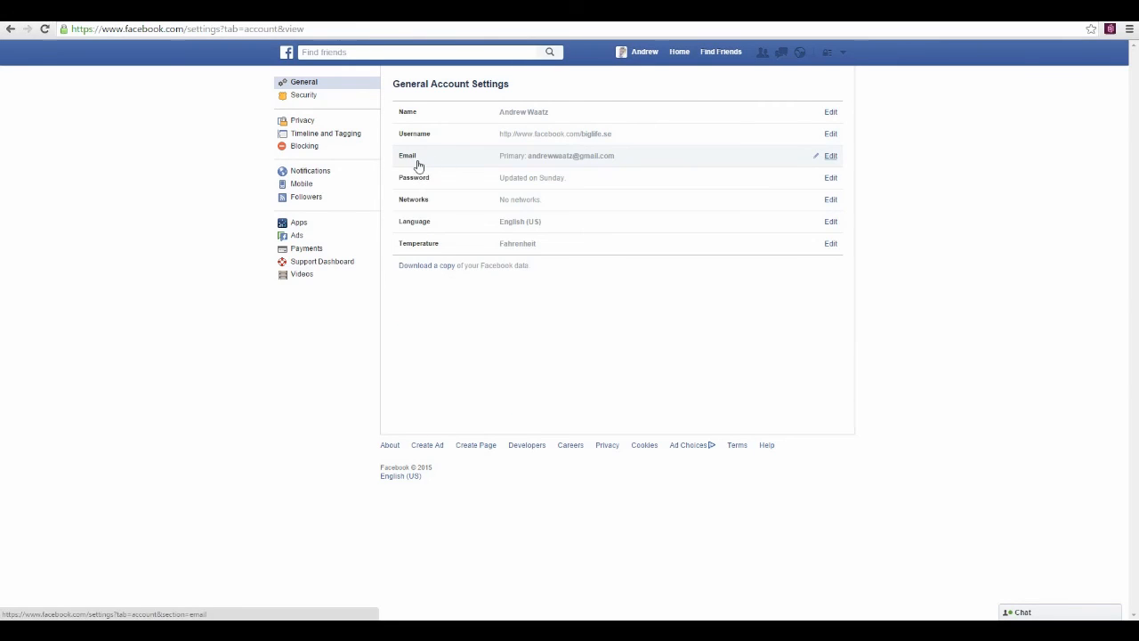
mouse_move(562, 164)
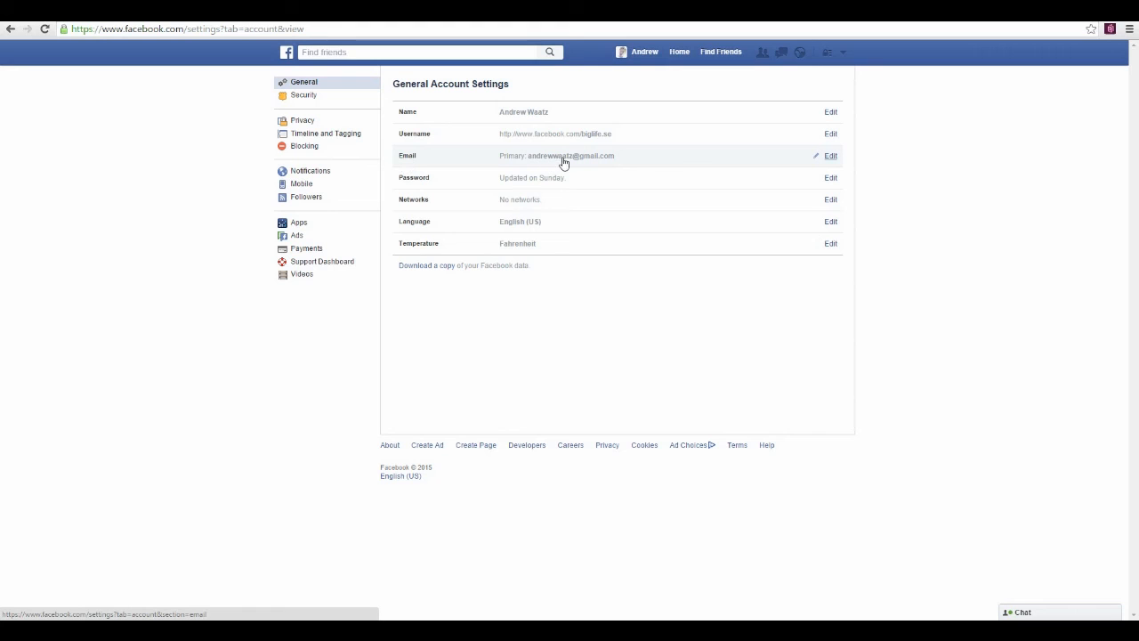